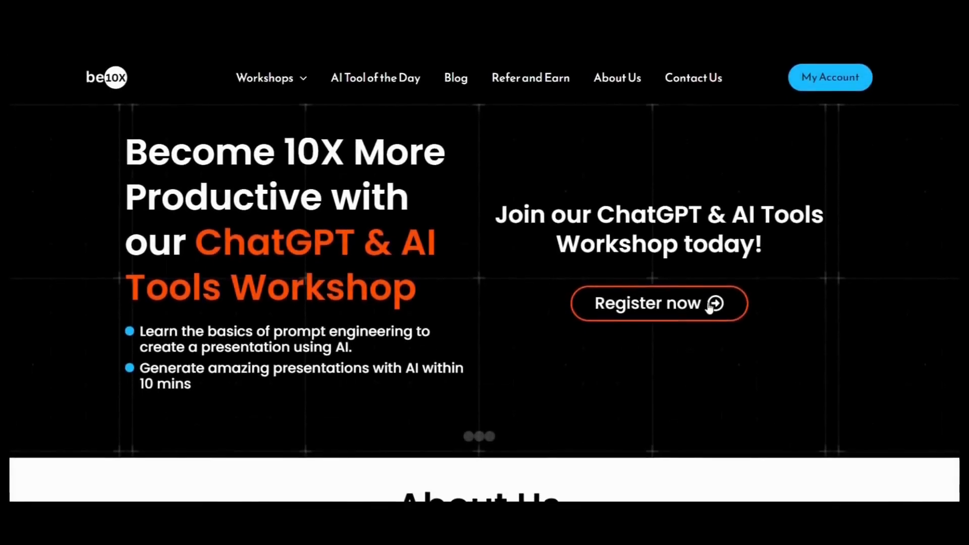
Send the request for a week's meal plan from ingredients at home
click(660, 303)
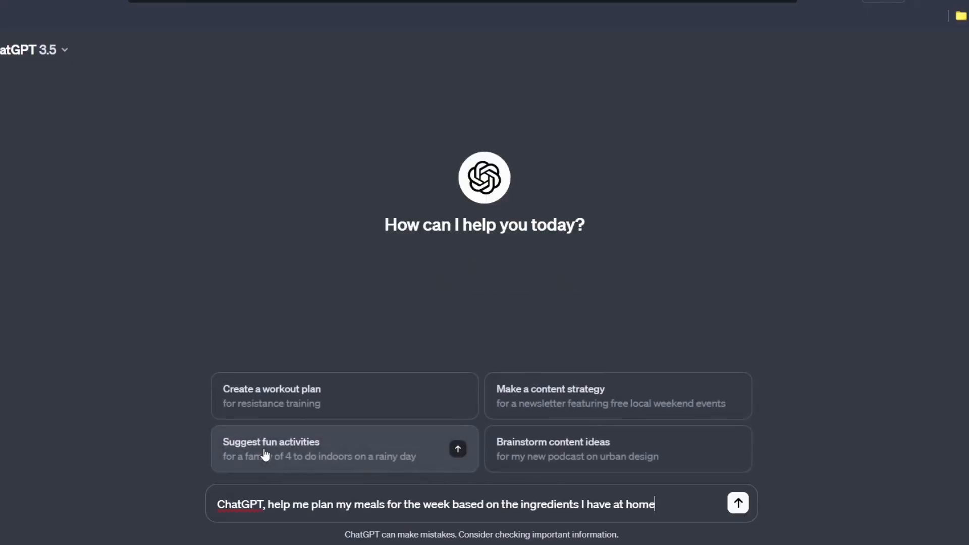
mouse_move(331, 514)
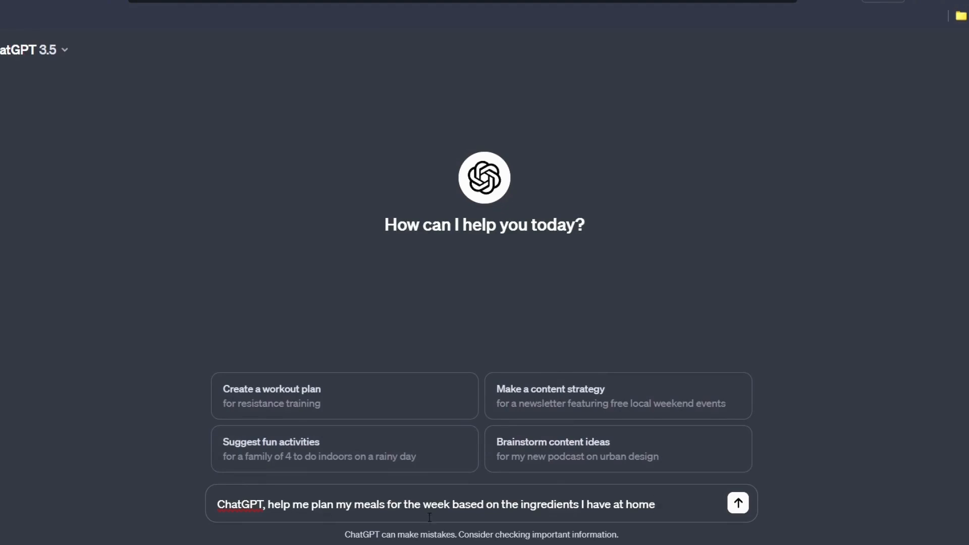
mouse_move(739, 504)
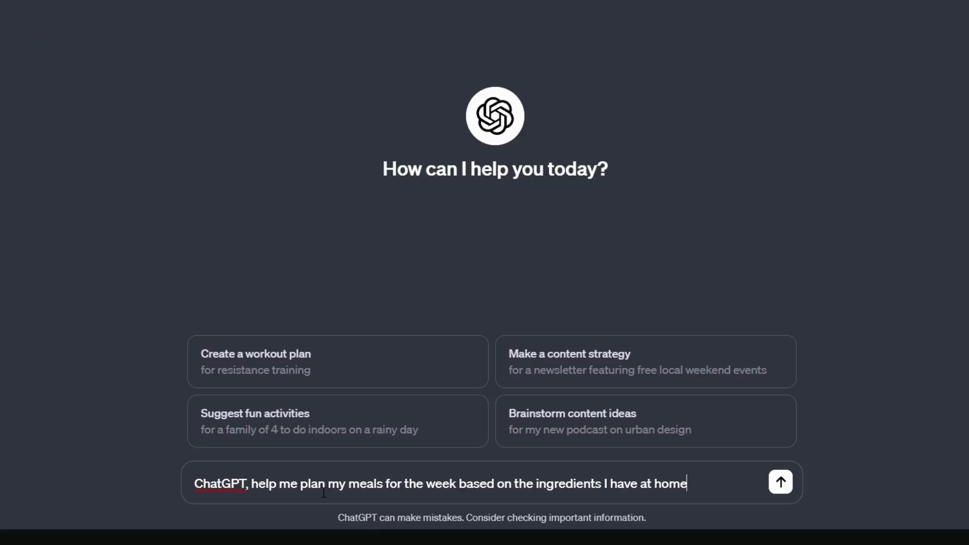
click(779, 481)
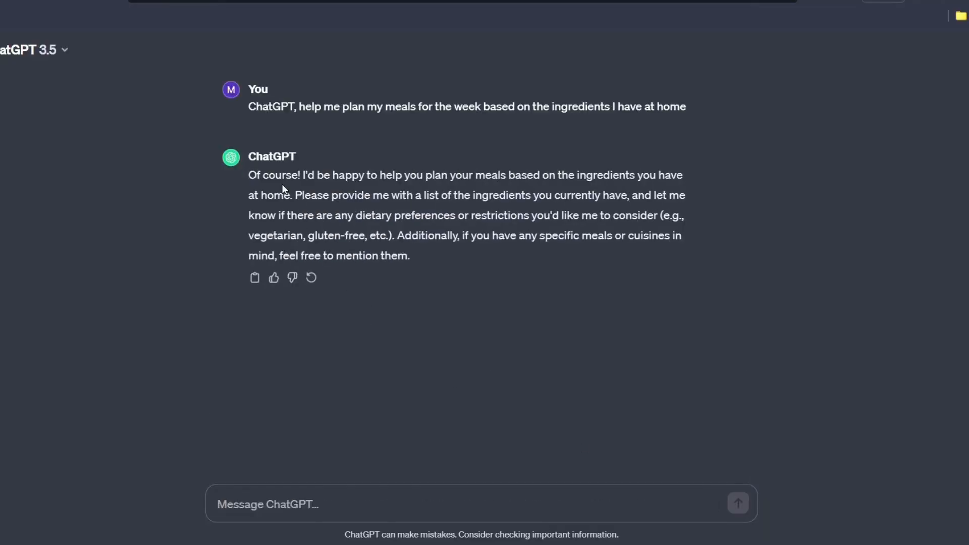
mouse_move(484, 188)
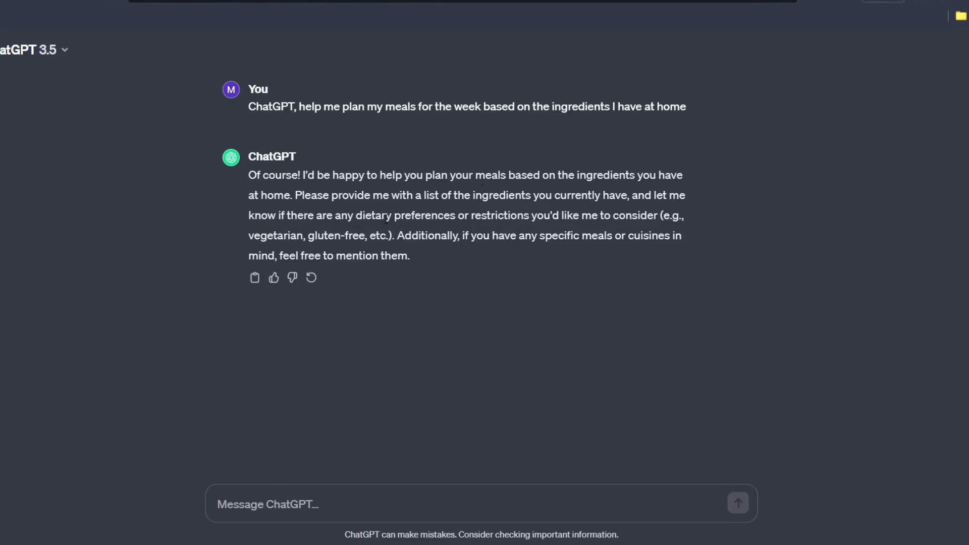
Provide cauliflower, potatoes, tomato, paneer and spices (turmeric, chilli, coriander) and read the seven-day meal plan
text(cauliflower, potatoes, tomato, paneer, and all the spices turmeric, chilli, coriander powder.)
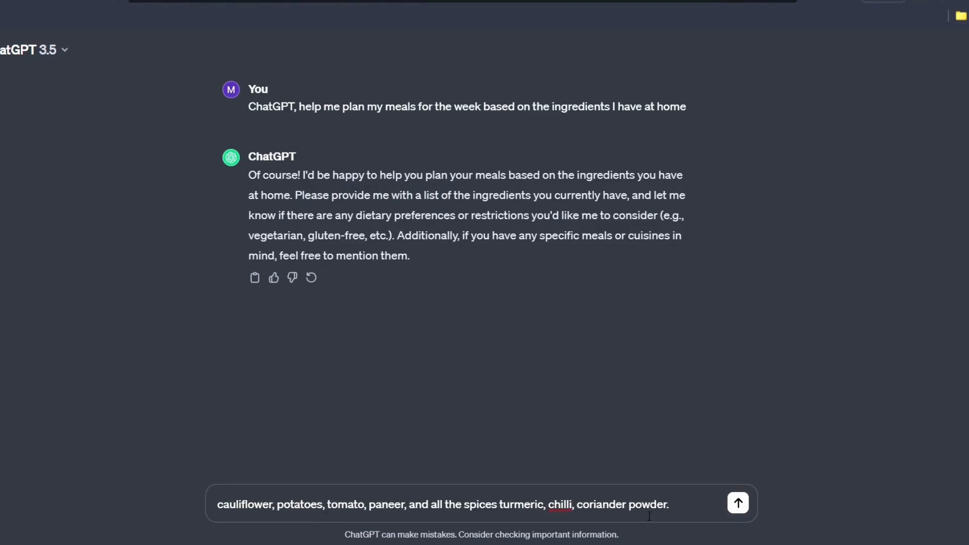
mouse_move(738, 505)
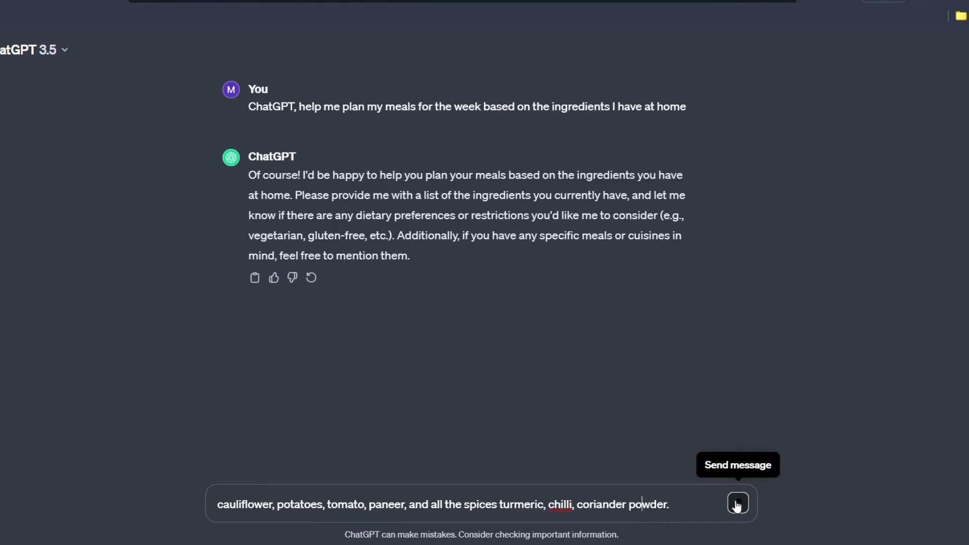
click(737, 504)
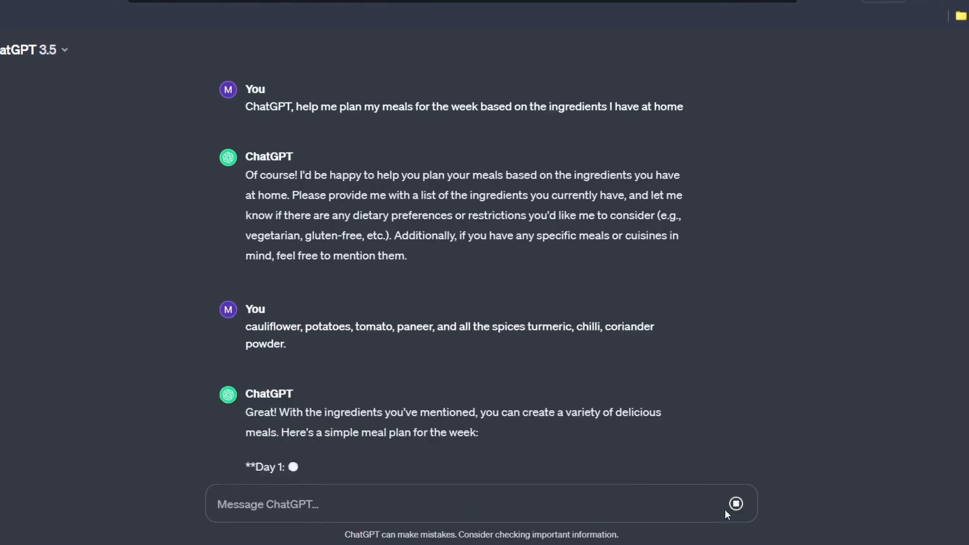
scroll(down, 3)
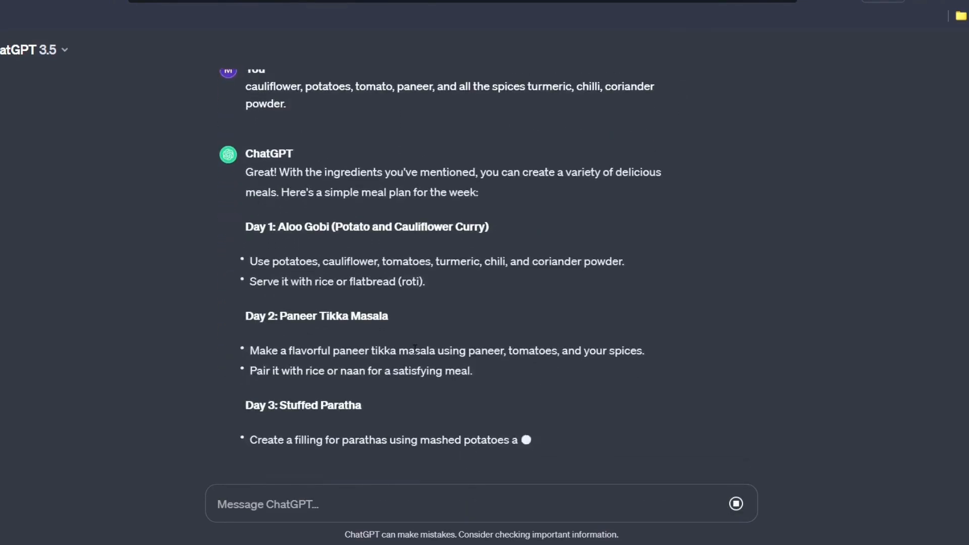
scroll(down, 3)
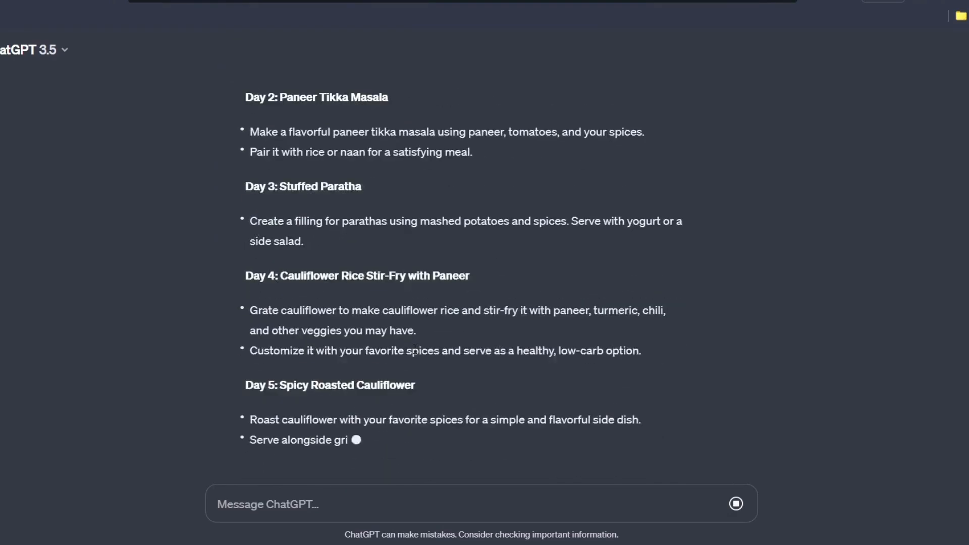
scroll(down, 3)
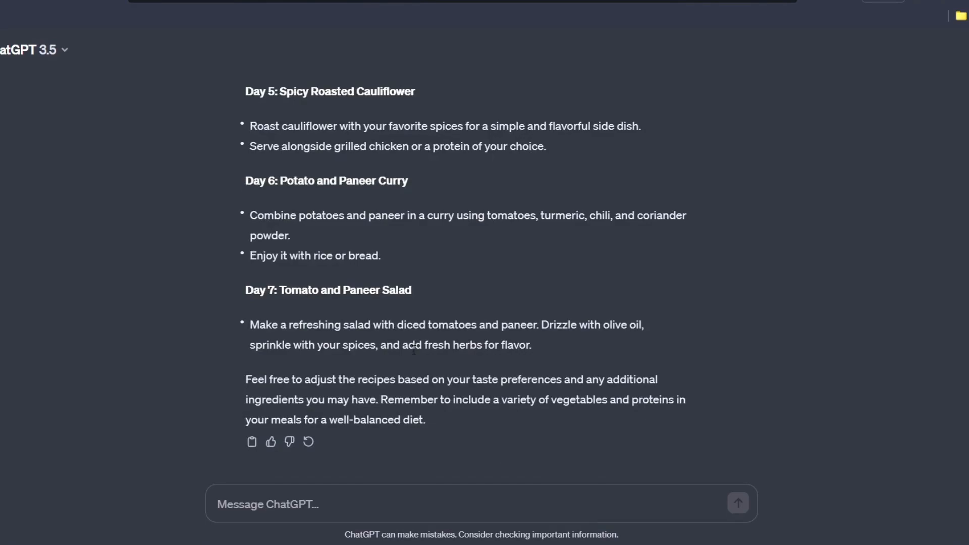
scroll(up, 3)
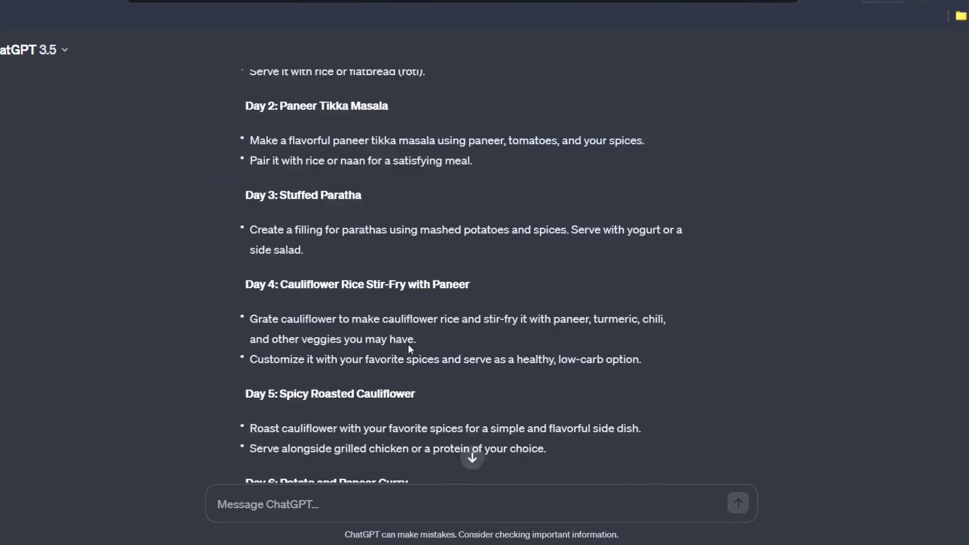
scroll(down, 3)
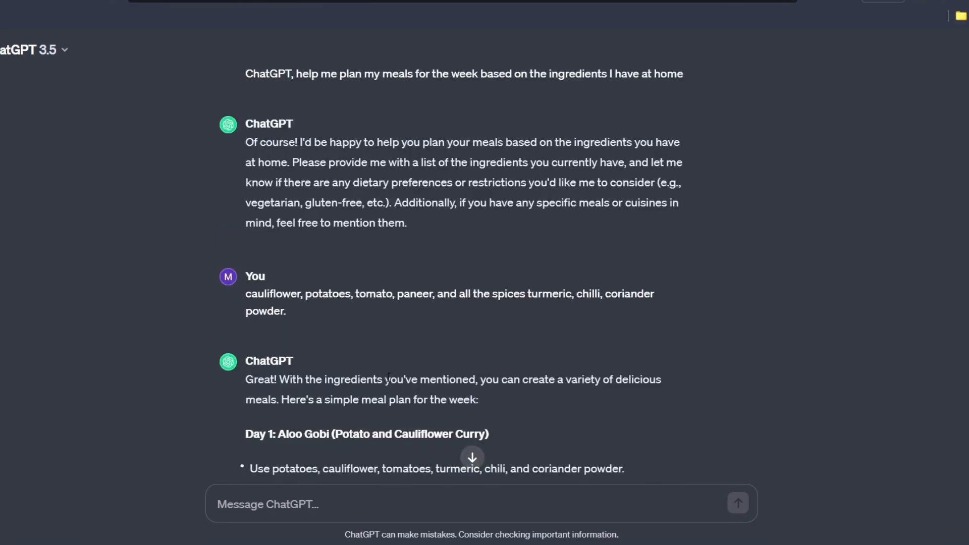
scroll(down, 3)
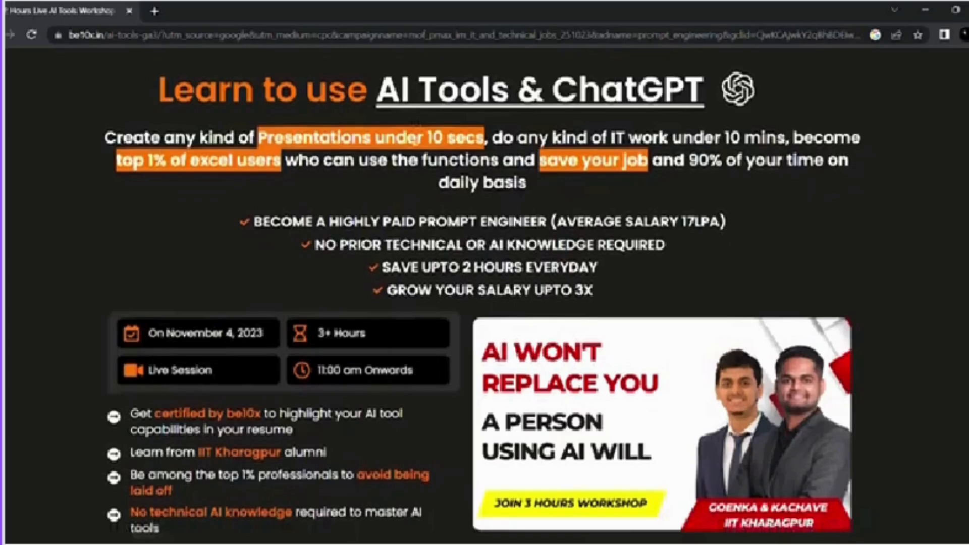
Scroll through the be10x AI Tools & ChatGPT workshop landing page
scroll(down, 3)
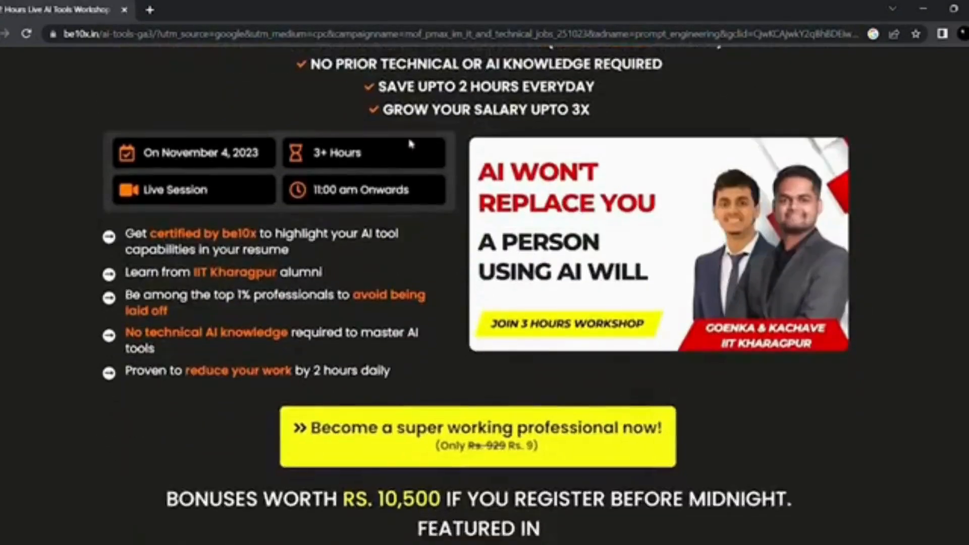
scroll(up, 3)
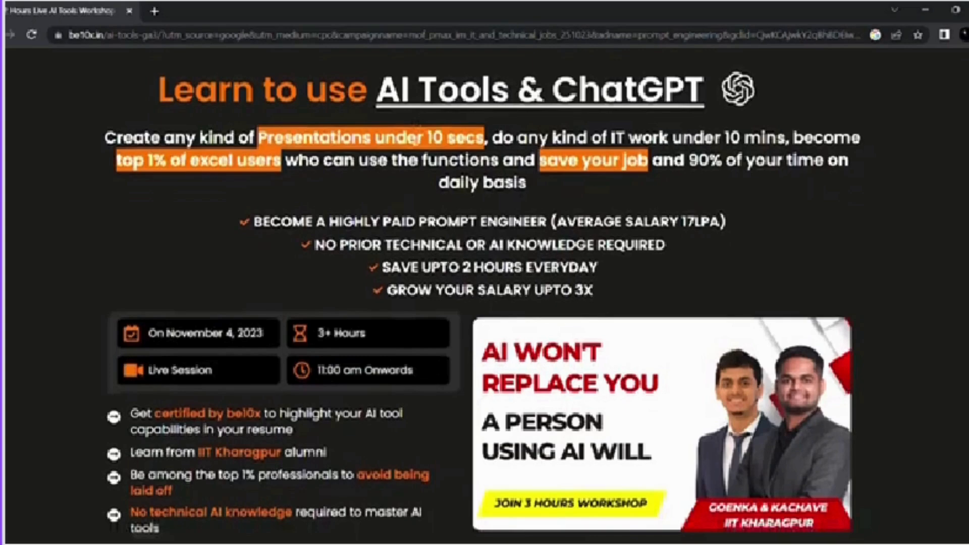
scroll(down, 3)
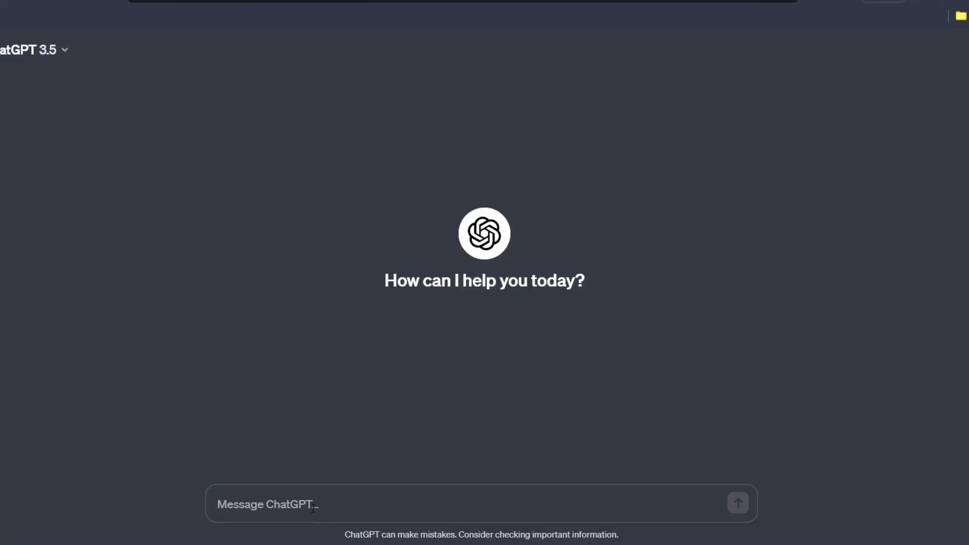
Ask ChatGPT to analyze a message I wrote and learn to respond in a similar style
text(ChatGPT, analyze a message I wrote and learn to respond in a similar style.")
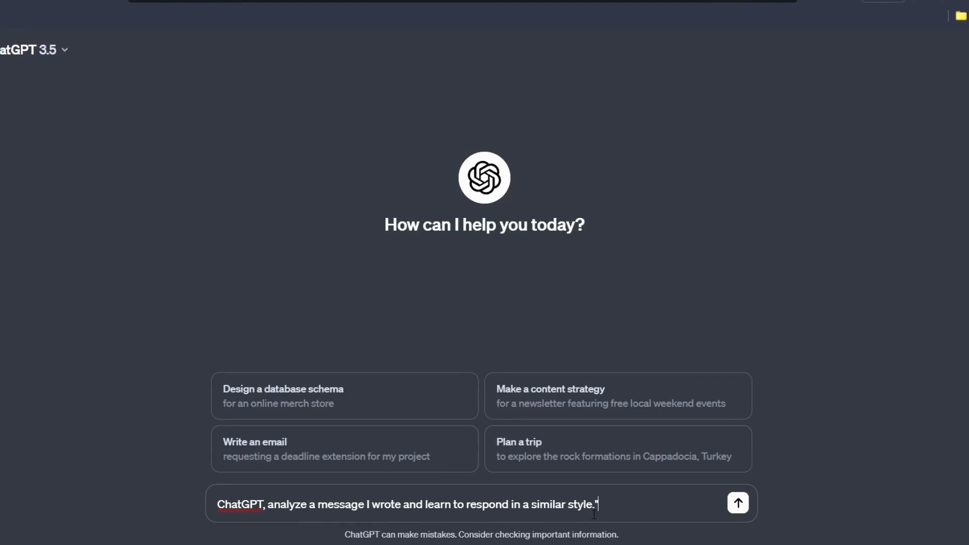
click(739, 503)
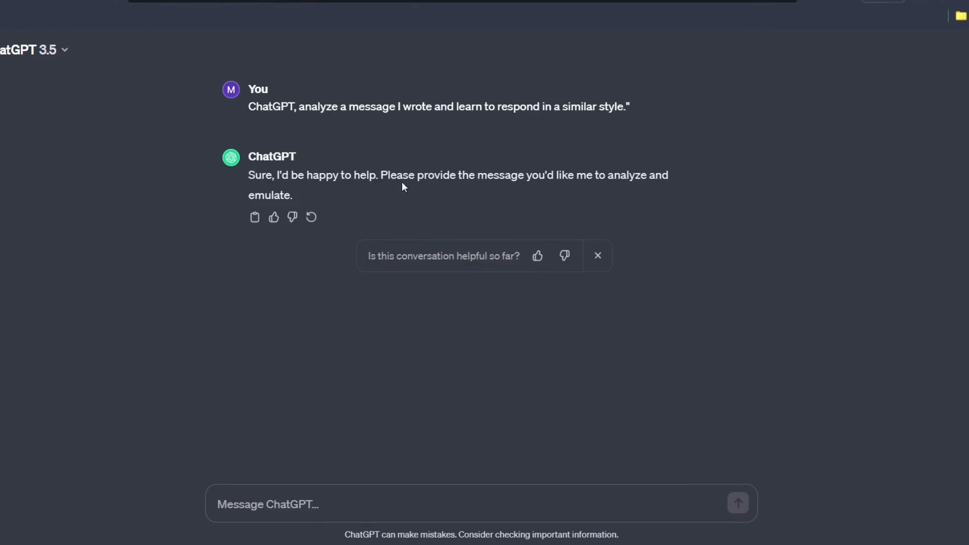
mouse_move(673, 191)
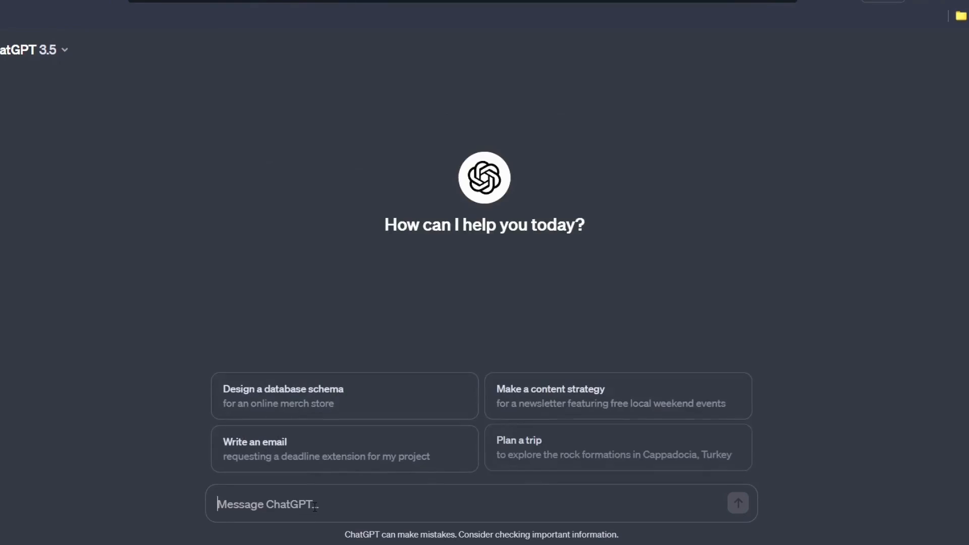
Share the sample Google dream-job congratulations message and get a rewritten version in the same style
text(ChatGPT, analyze a message I wrote and learn to respond in a similar style.")
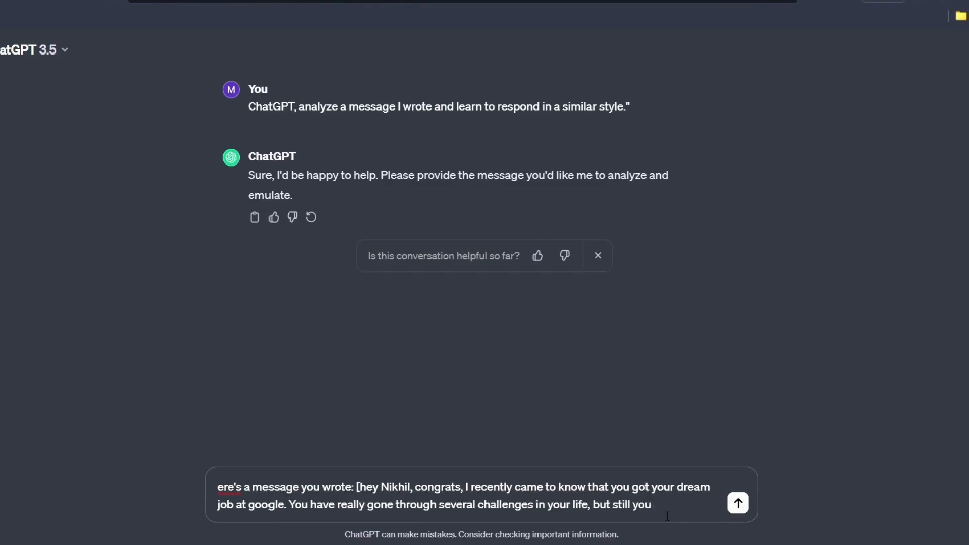
click(738, 503)
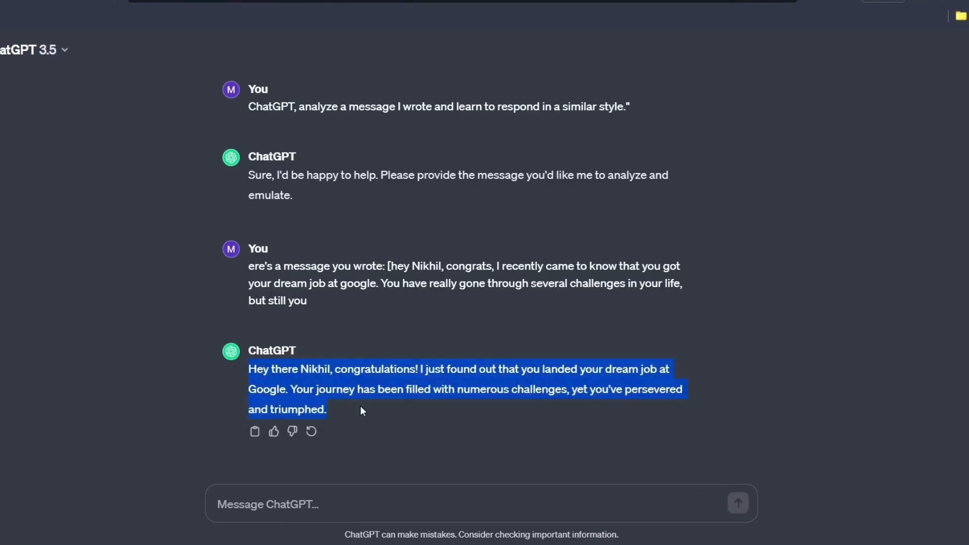
mouse_move(356, 414)
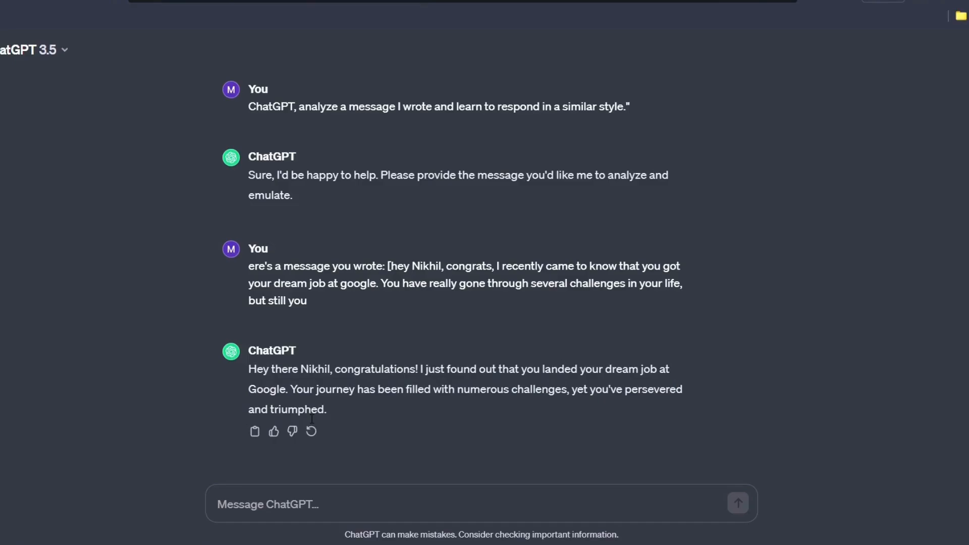
Ask ChatGPT to reply in my tone to future messages or mails and get its agreement
text(now when I'll provide you other message or mails so can you reply in my tone)
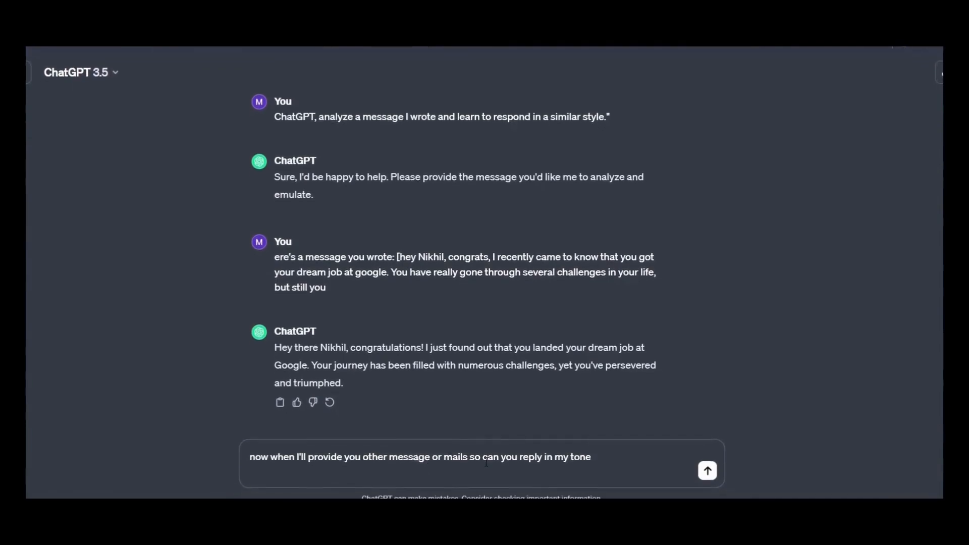
mouse_move(706, 467)
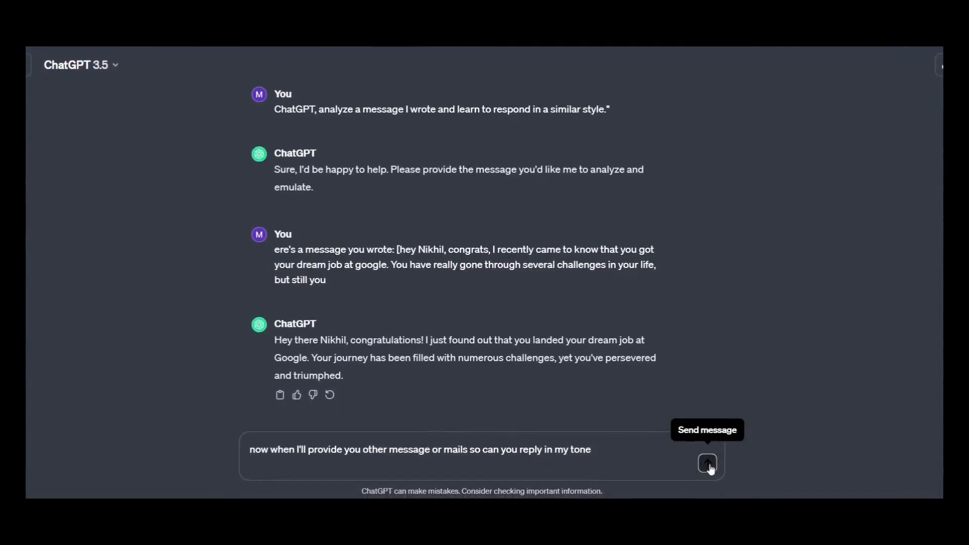
click(707, 463)
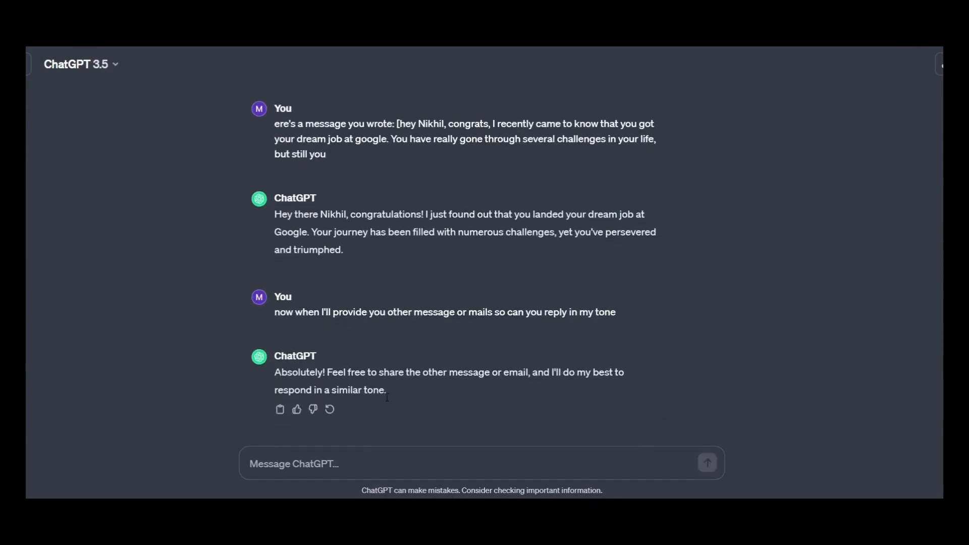
drag(274, 373, 386, 390)
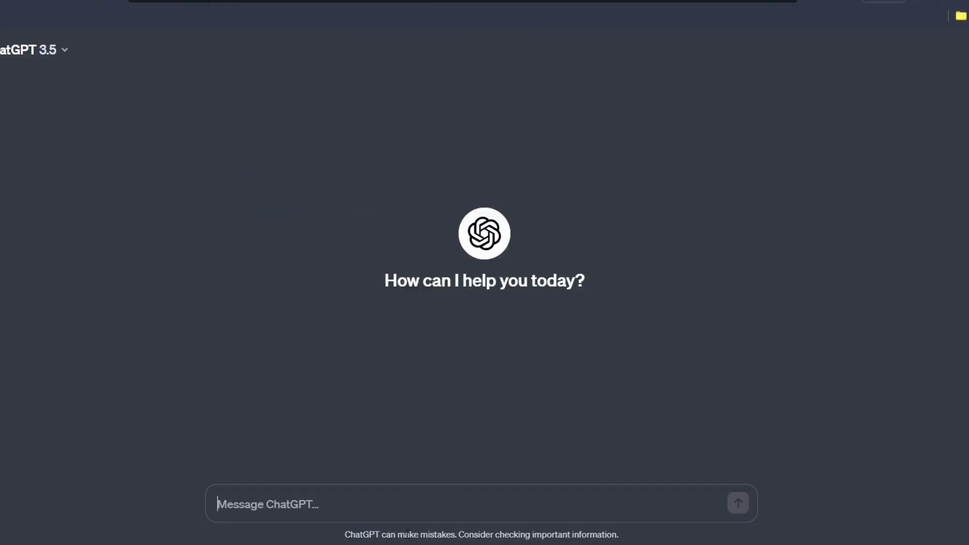
Draft a prompt asking for a Lakshadweep trip plan for someone based in Indore, Madhya Pradesh
text(I'd like to take a trip to Lakshadweep. Please plan it for me; I'm based out of Indore, Madhya Pradesh.")
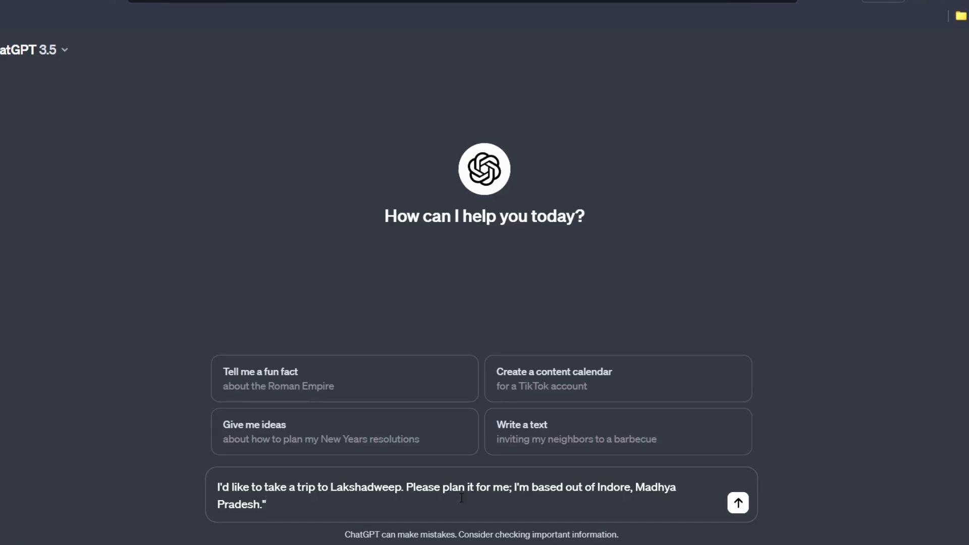
mouse_move(650, 497)
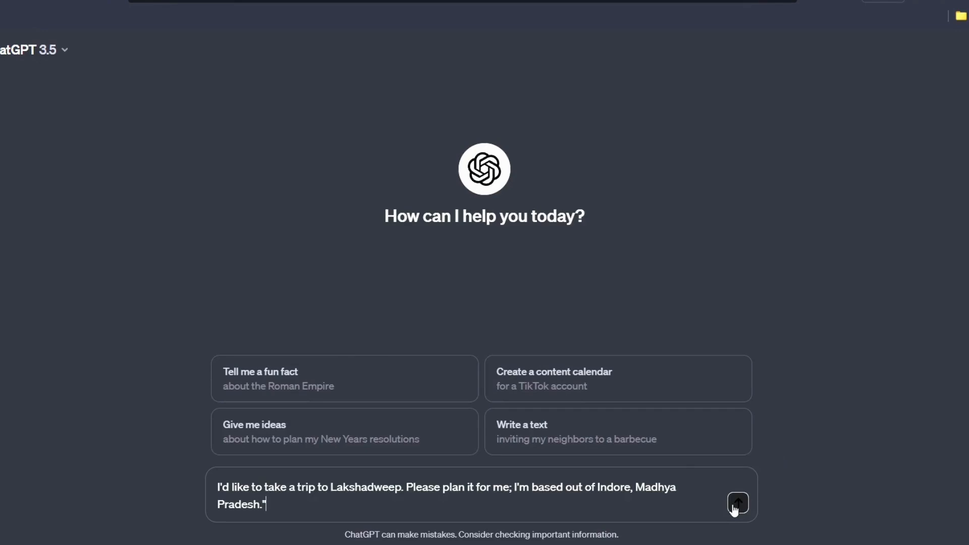
mouse_move(740, 511)
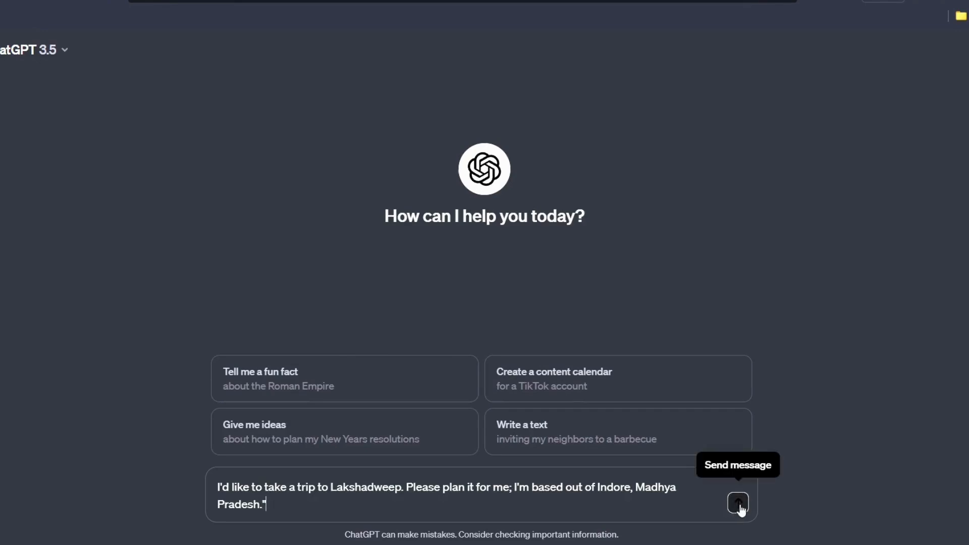
Send the Lakshadweep request and read the eight-day itinerary via Kochi and Agatti with travel tips
click(737, 505)
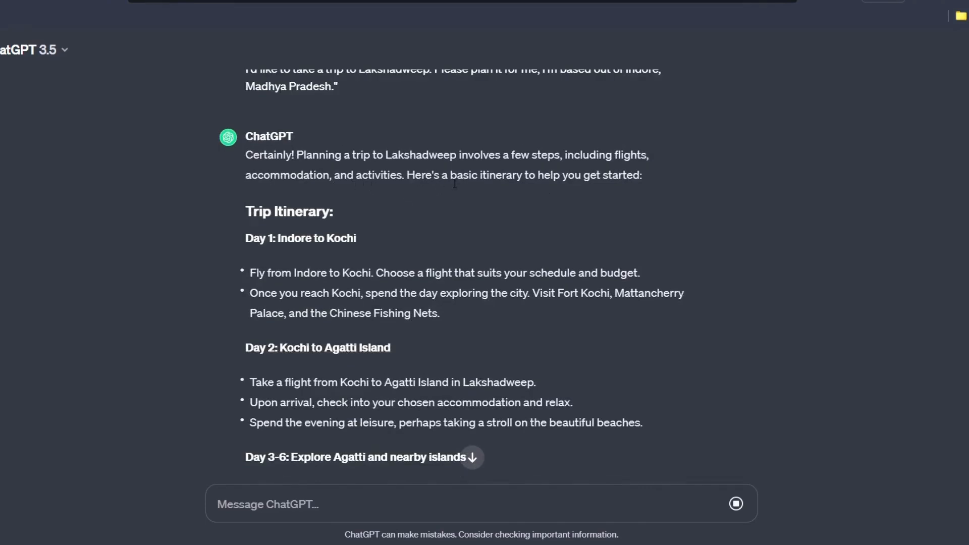
mouse_move(525, 183)
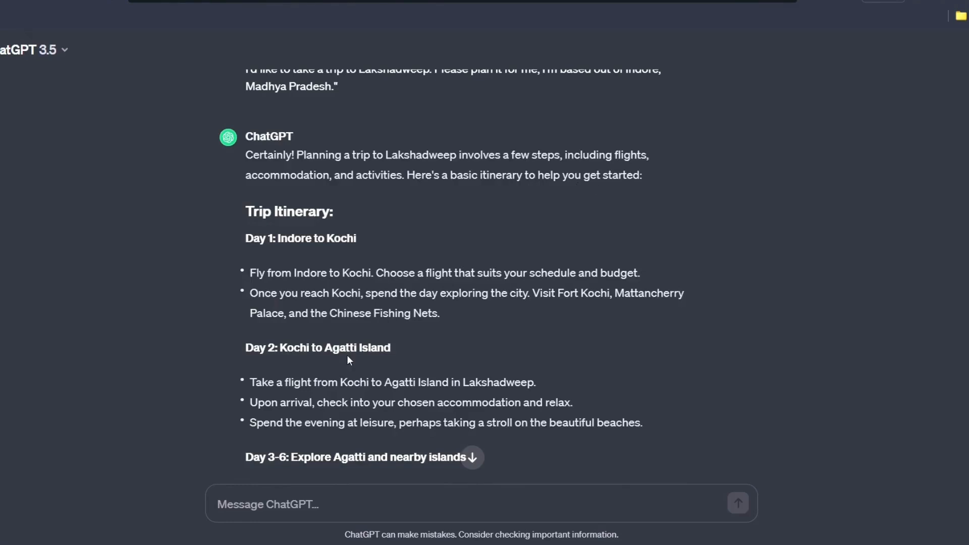
scroll(down, 3)
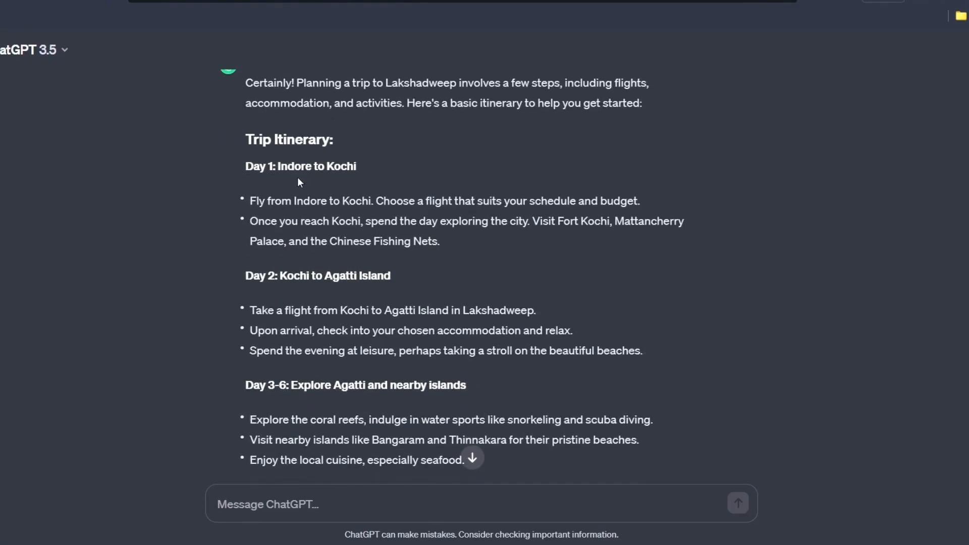
mouse_move(309, 196)
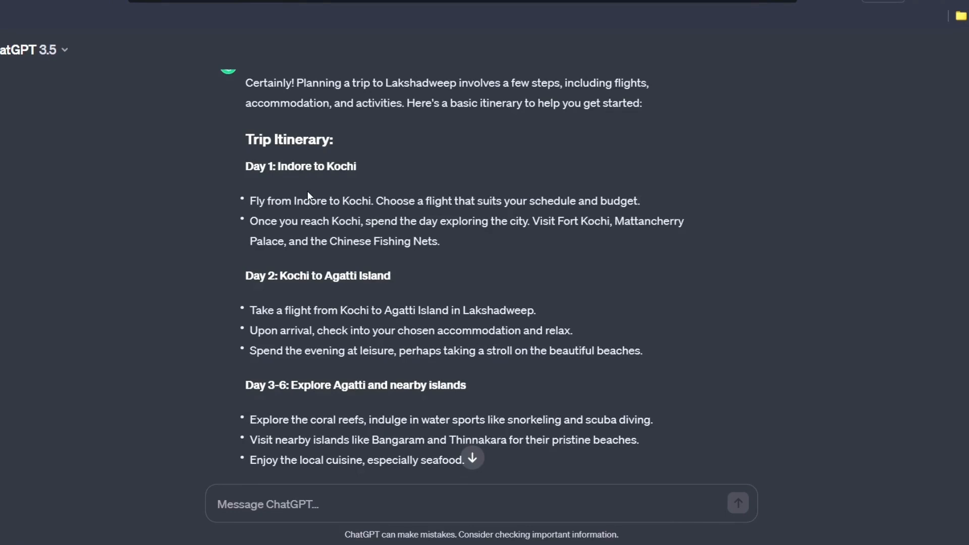
scroll(down, 3)
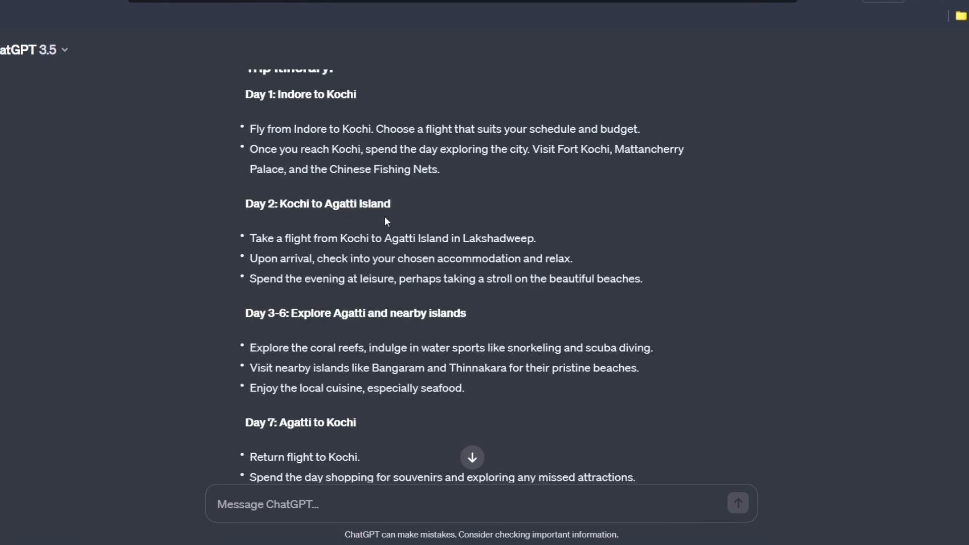
scroll(down, 3)
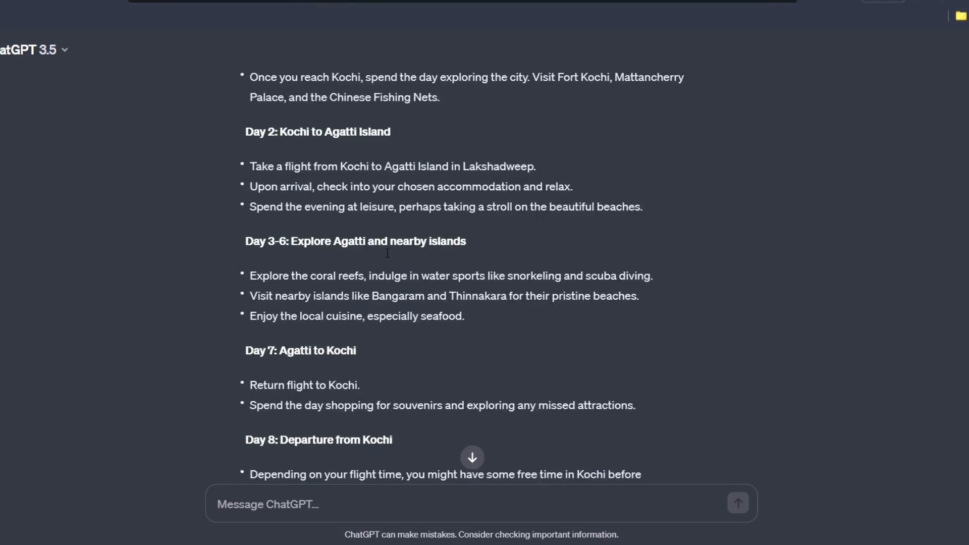
scroll(down, 3)
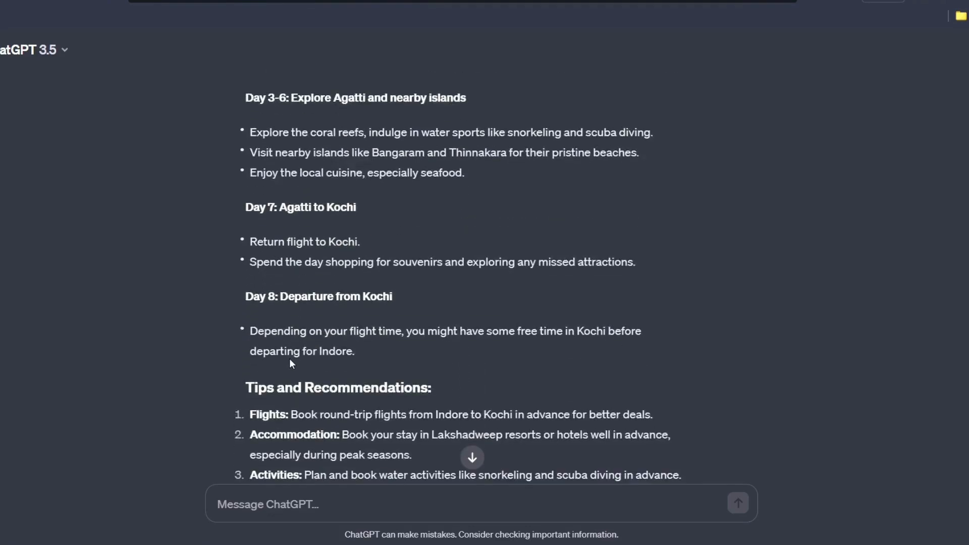
scroll(down, 3)
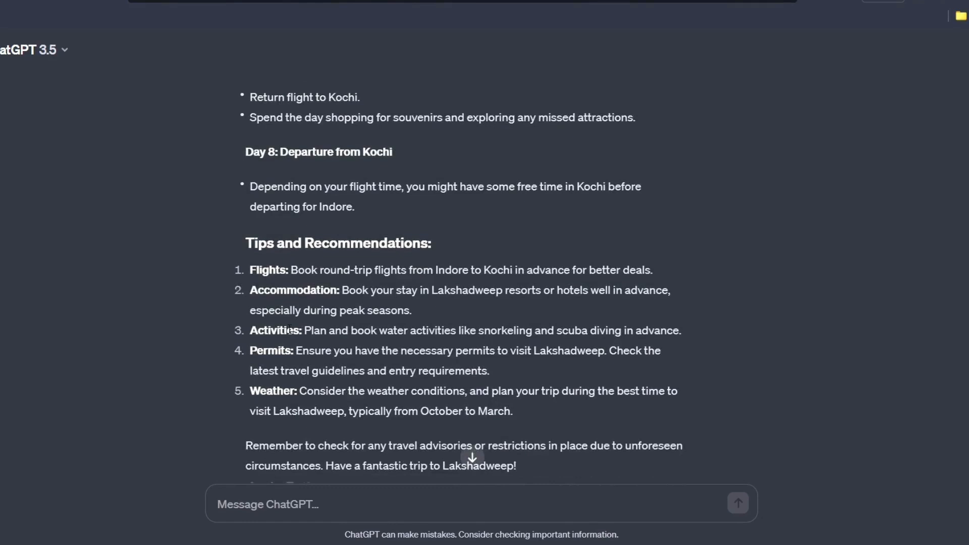
scroll(down, 3)
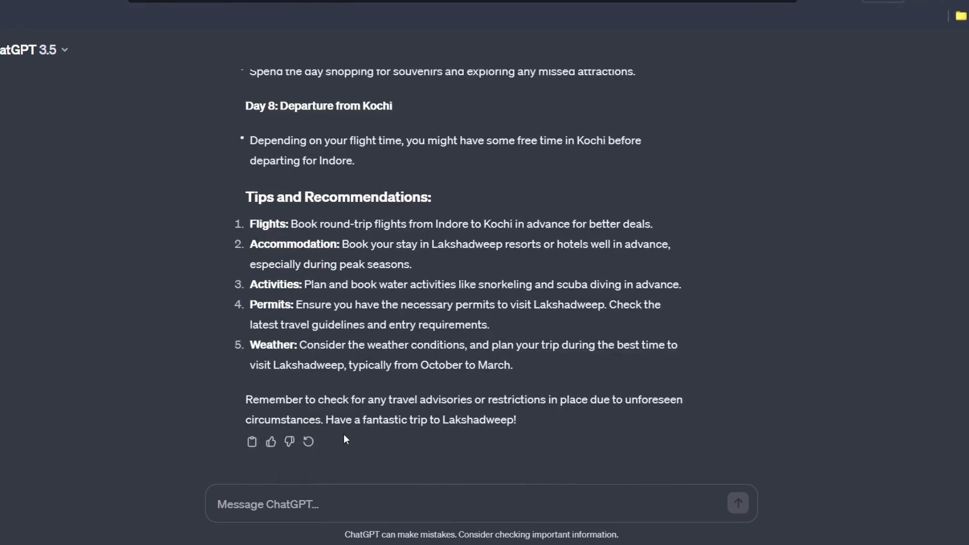
mouse_move(342, 438)
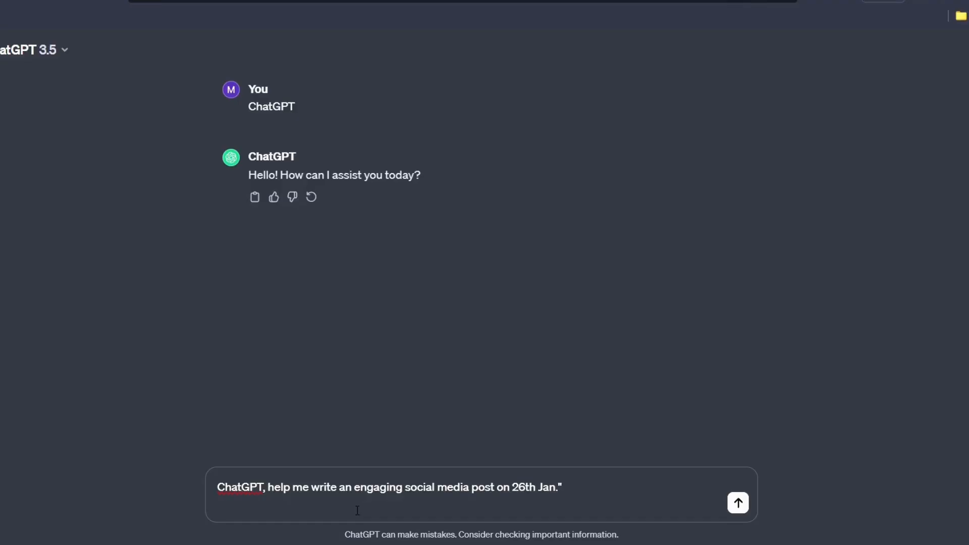
mouse_move(399, 509)
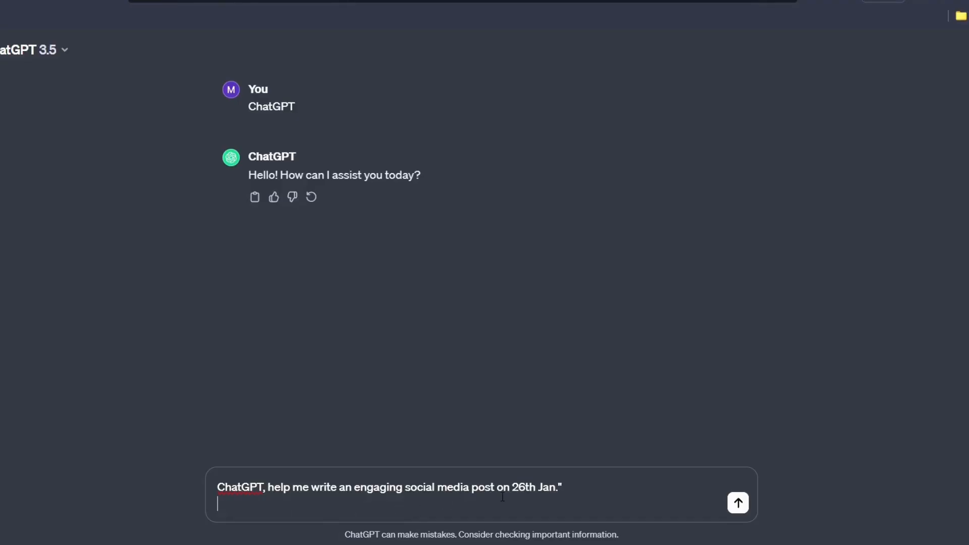
mouse_move(739, 504)
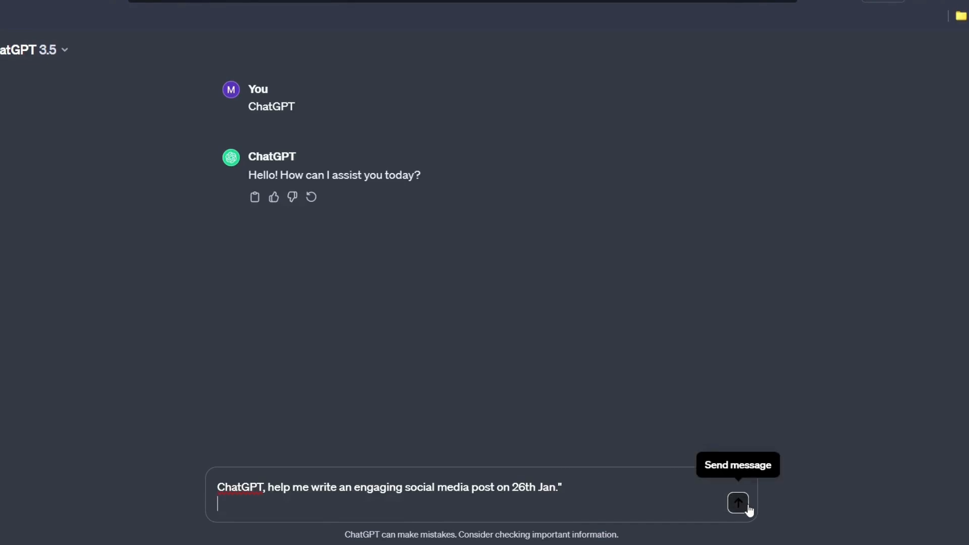
Send the request for an engaging 26th Jan social media post
click(737, 504)
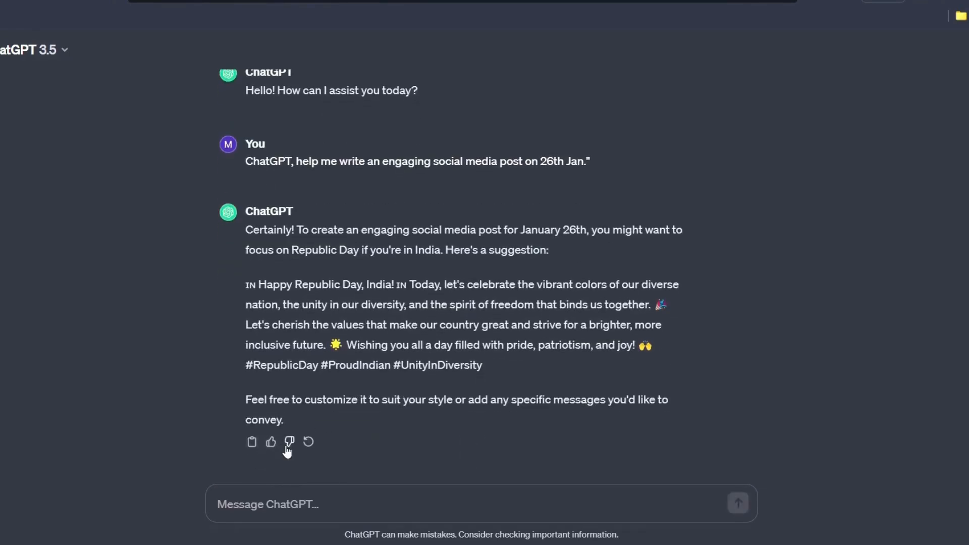
Select the suggested Republic Day post text with hashtags, then deselect it
drag(245, 229, 552, 365)
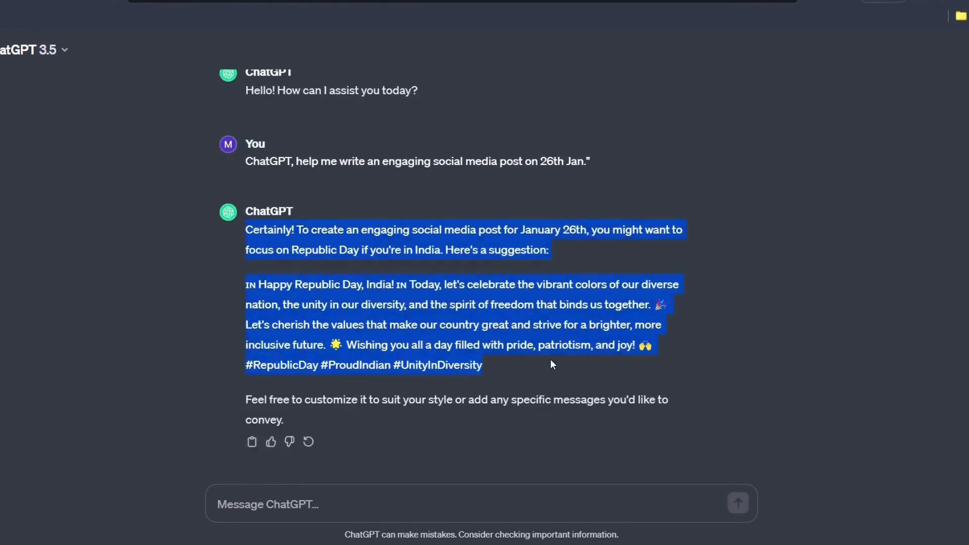
click(222, 301)
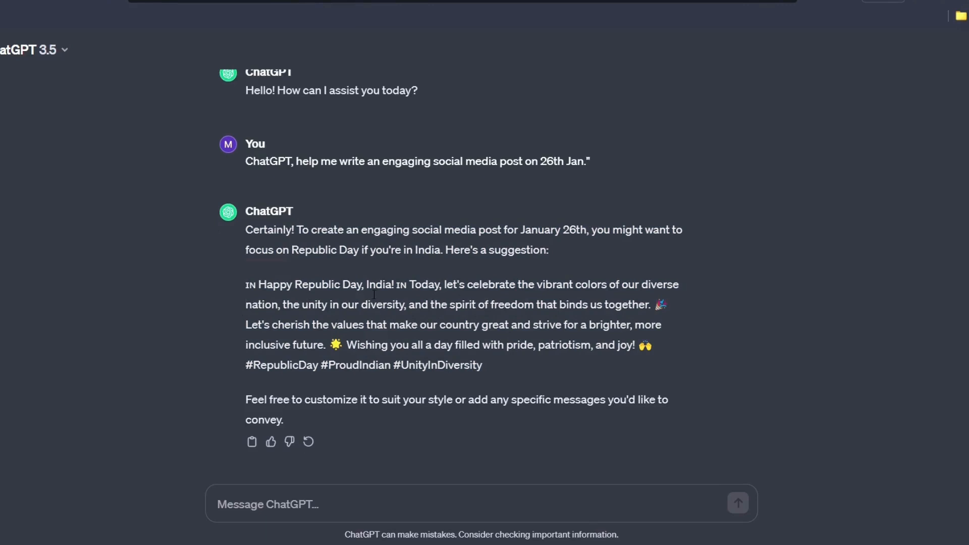
mouse_move(439, 319)
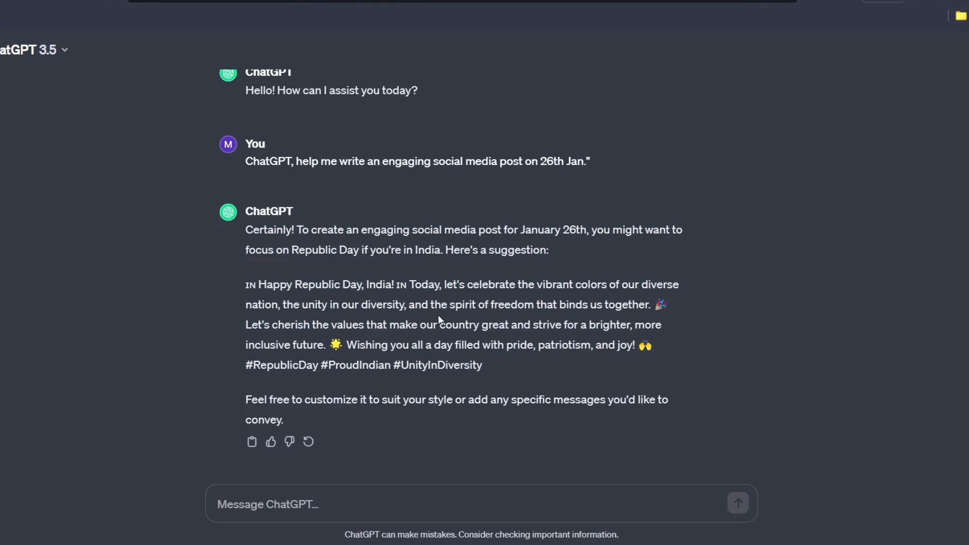
mouse_move(606, 299)
text(ChatGPT, help me write an engaging social media comment on this post: Exchanged greetings with Indian (Bollywood) Film Actor Shah Rukh Khan on arrival at the venue of CNN NEWS18 “Indian Of The Year)
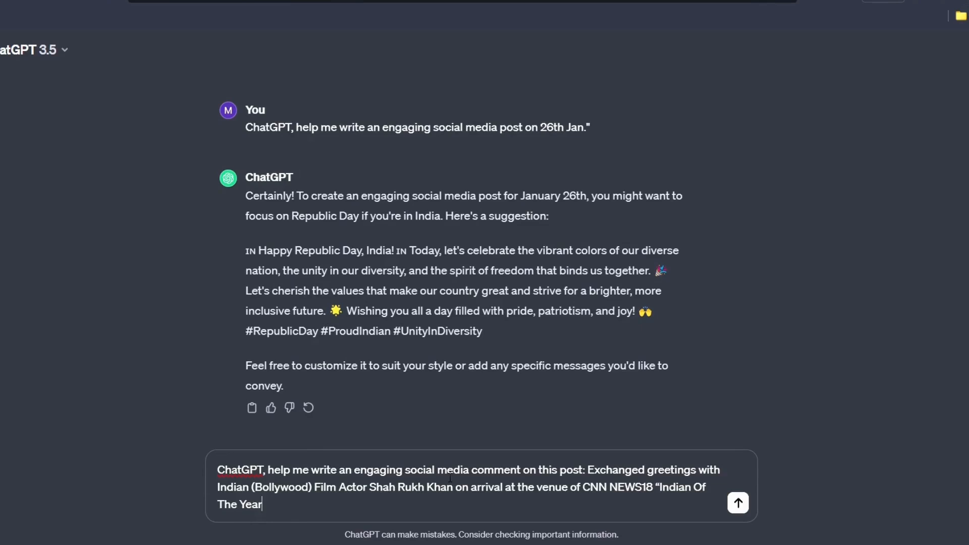
Ask for an engaging comment on the post about greeting Shah Rukh Khan at the Awards ceremony
drag(561, 470, 262, 503)
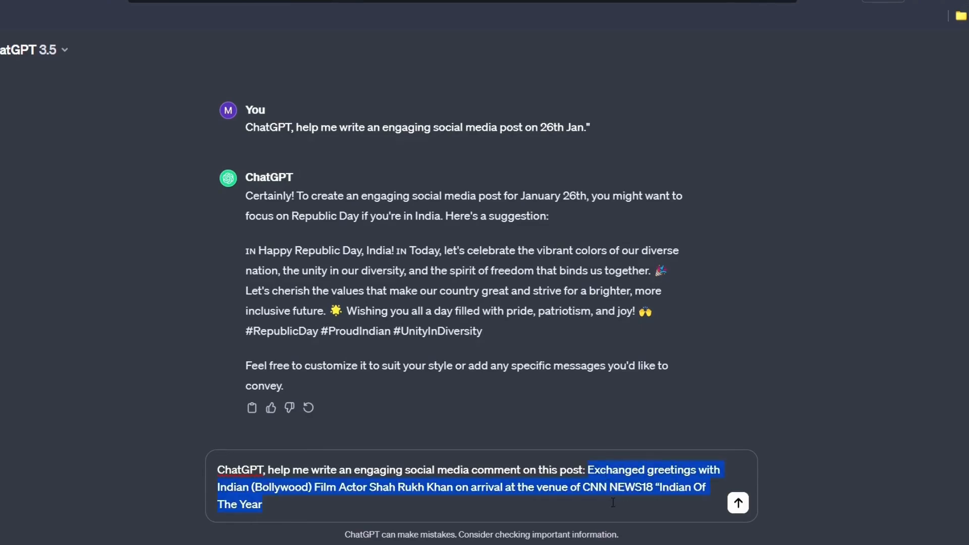
text(Awards ceremony”)
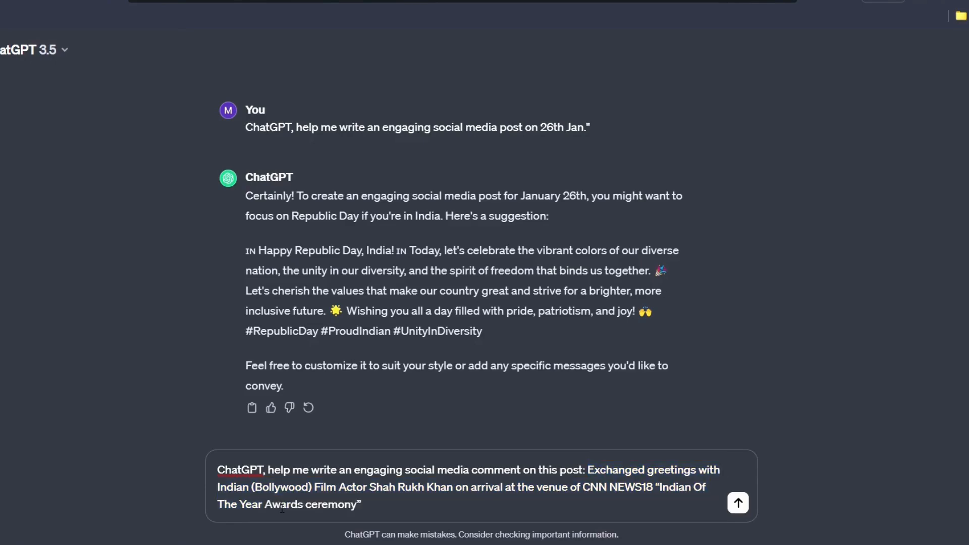
click(739, 503)
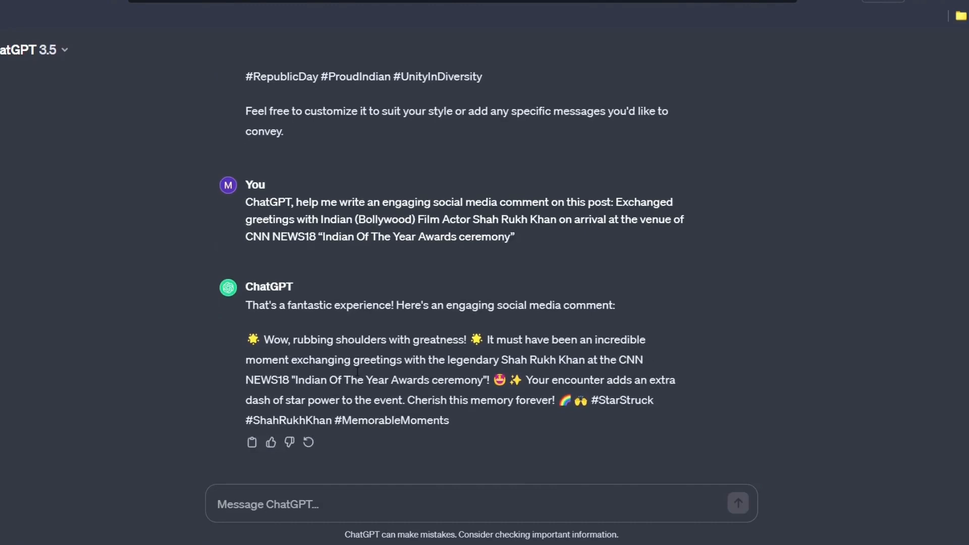
Review the suggested star-struck Shah Rukh Khan comment with its hashtags
drag(246, 340, 479, 407)
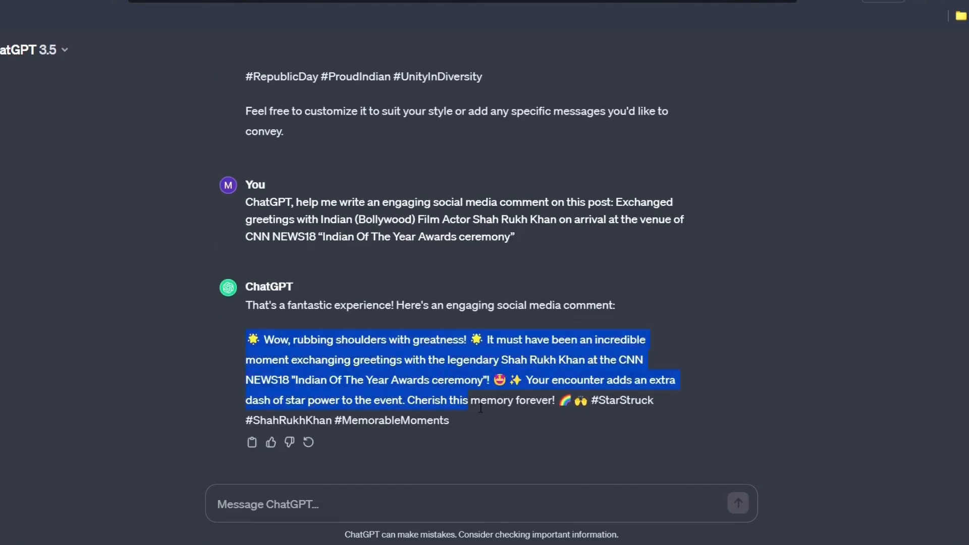
click(452, 428)
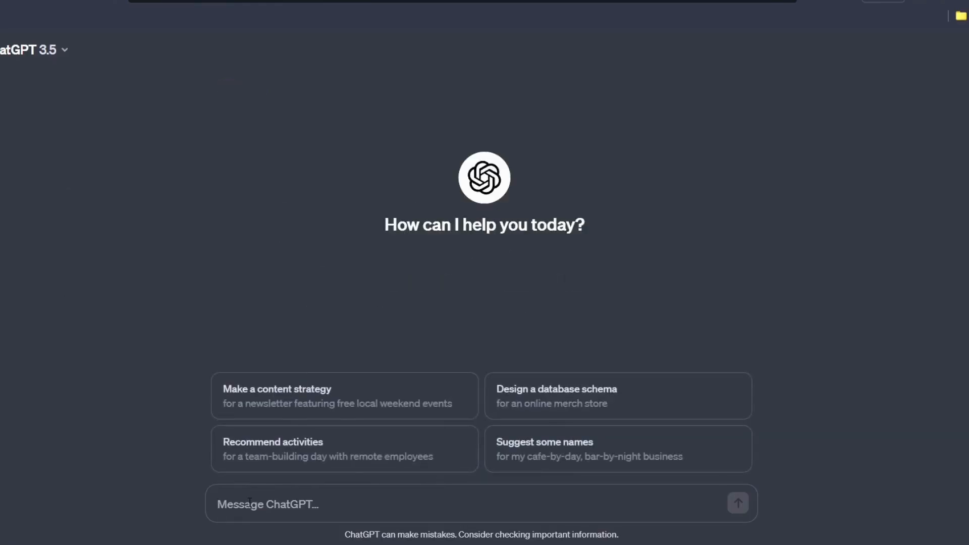
Ask for a polite acknowledgement reply to the email praising the DSA tutorials on YouTube
text(ChatGPT, respond to this email with a polite acknowledgement." "Your DSA tutorials on YouTube are fantastic! I'm a beginner looking to build a solid foundation for future placements. Could really use your guidance. Open to any tips or resources you recommend)
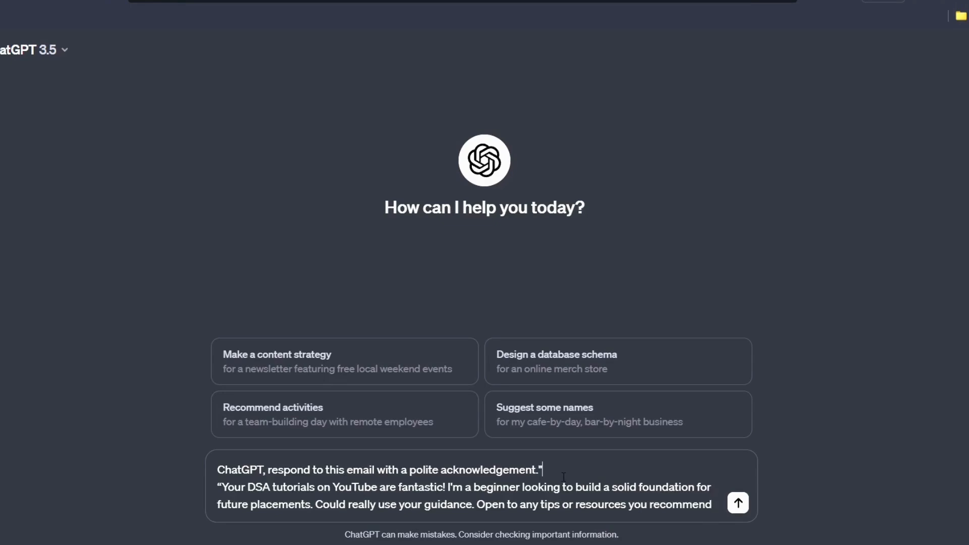
click(737, 503)
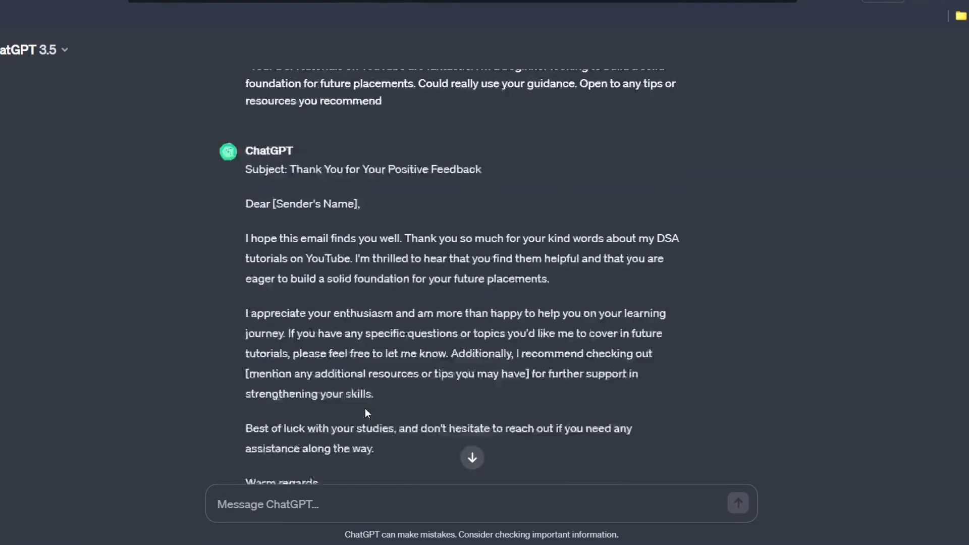
Read the generated thank-you email down to its sign-off and placeholder contact lines
scroll(down, 3)
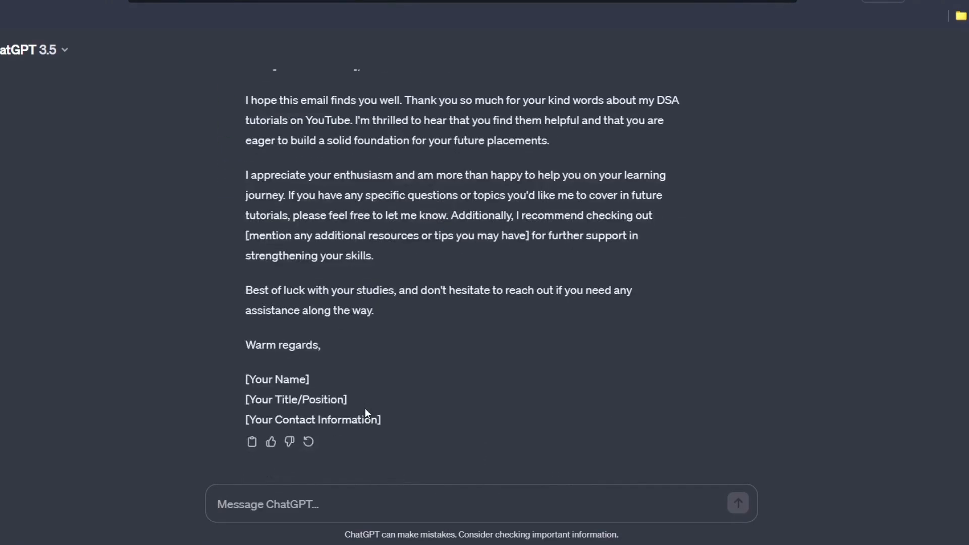